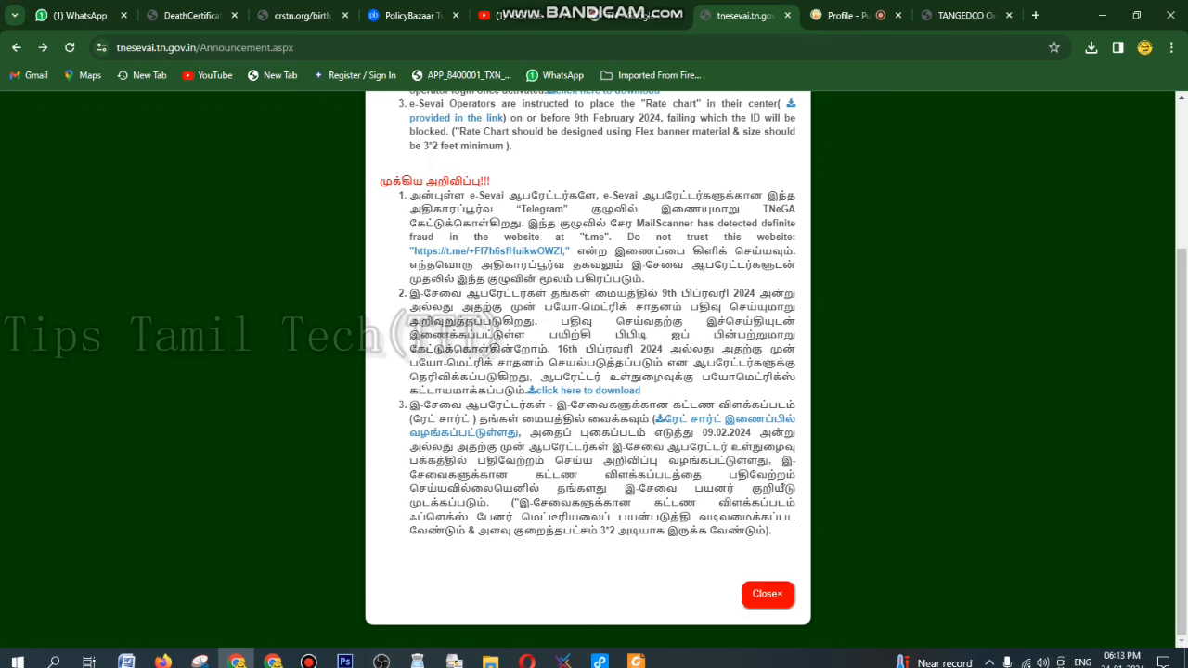
Step: Open the biometric device notice's 'Click here to download' tutorial guide link
scroll("up", 3)
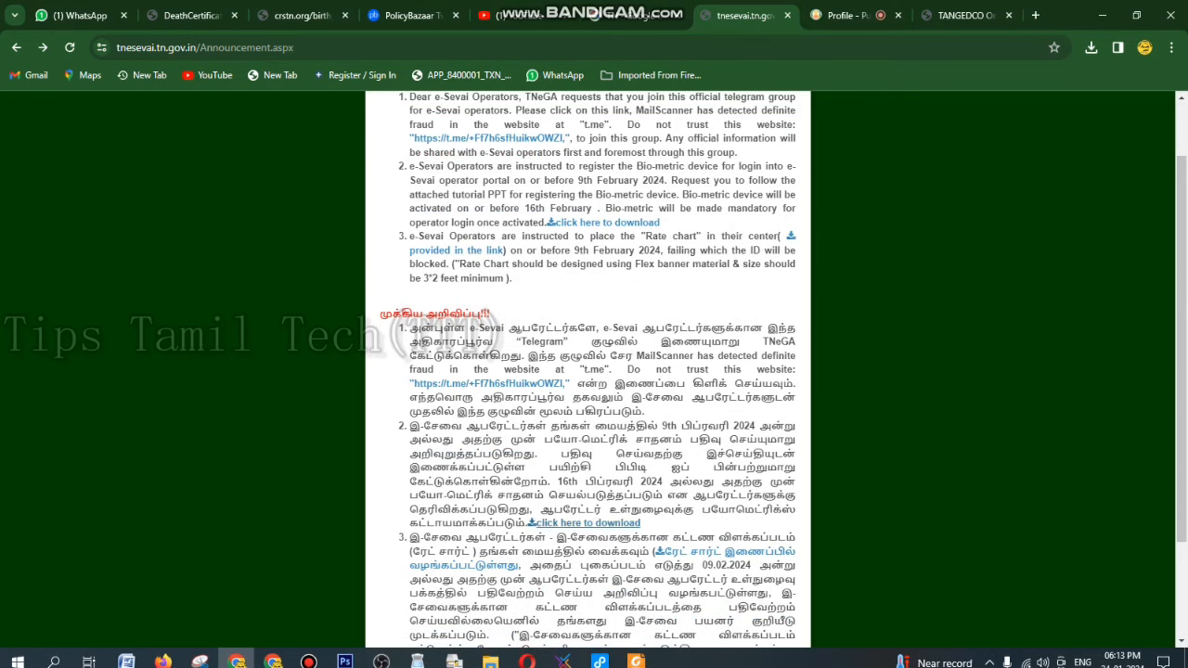
left_click(591, 523)
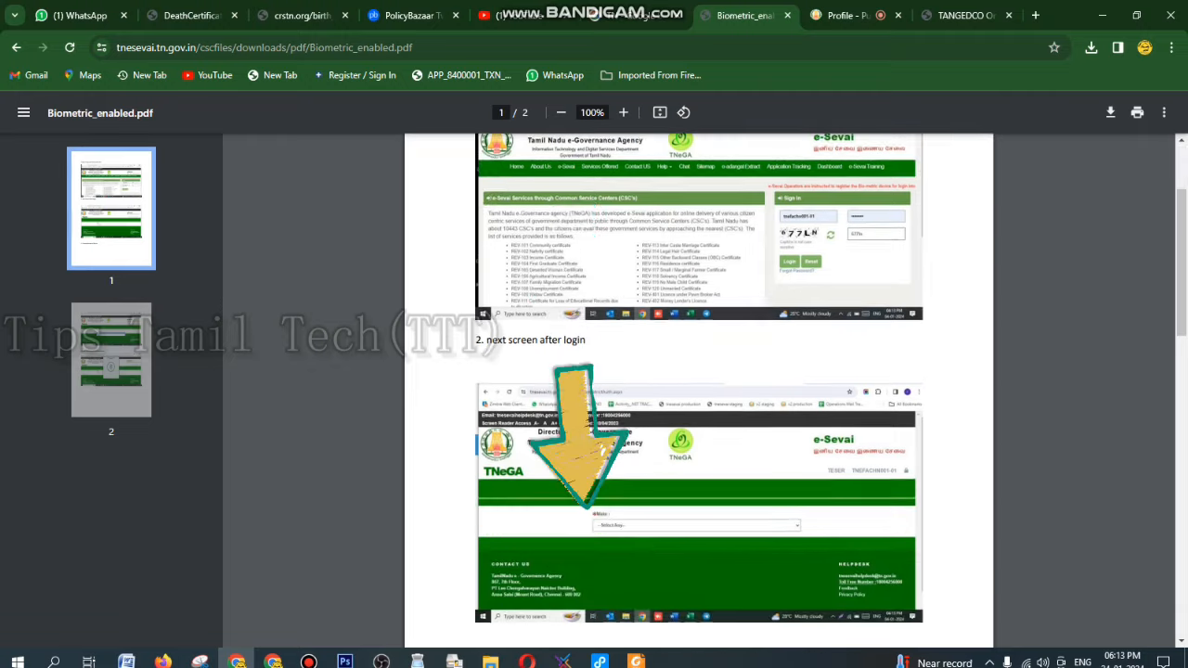
Step: Read Biometric_enabled.pdf through the device-selection and finger-authentication steps, then return to the Announcement tab
scroll("down", 3)
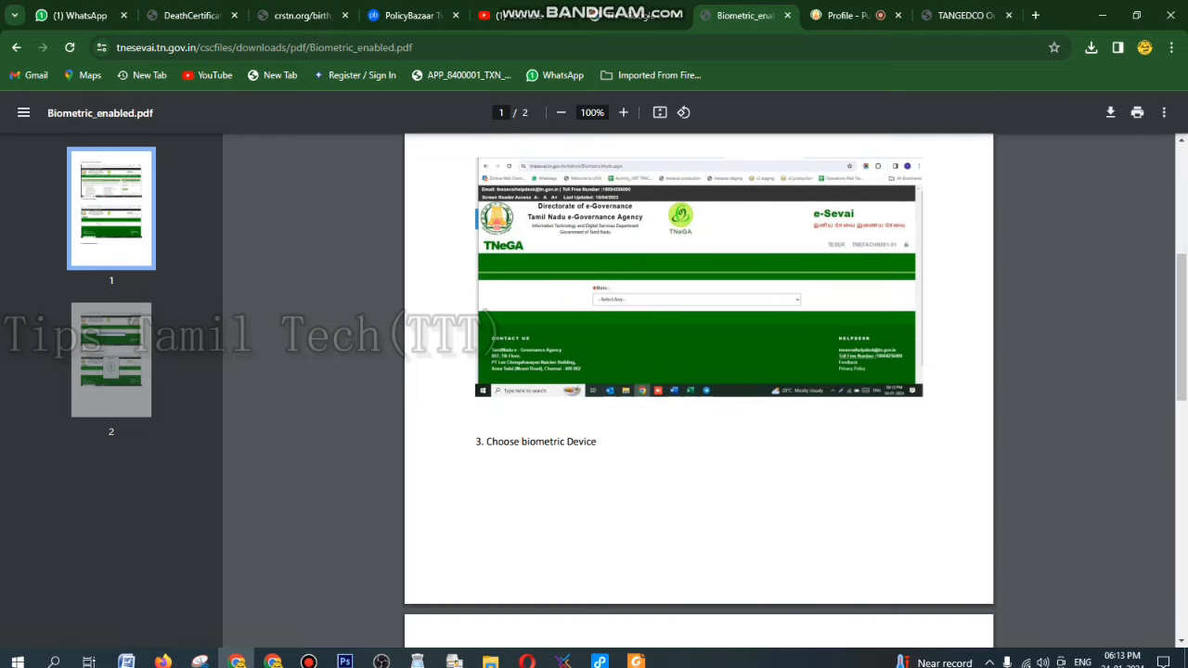
scroll("down", 3)
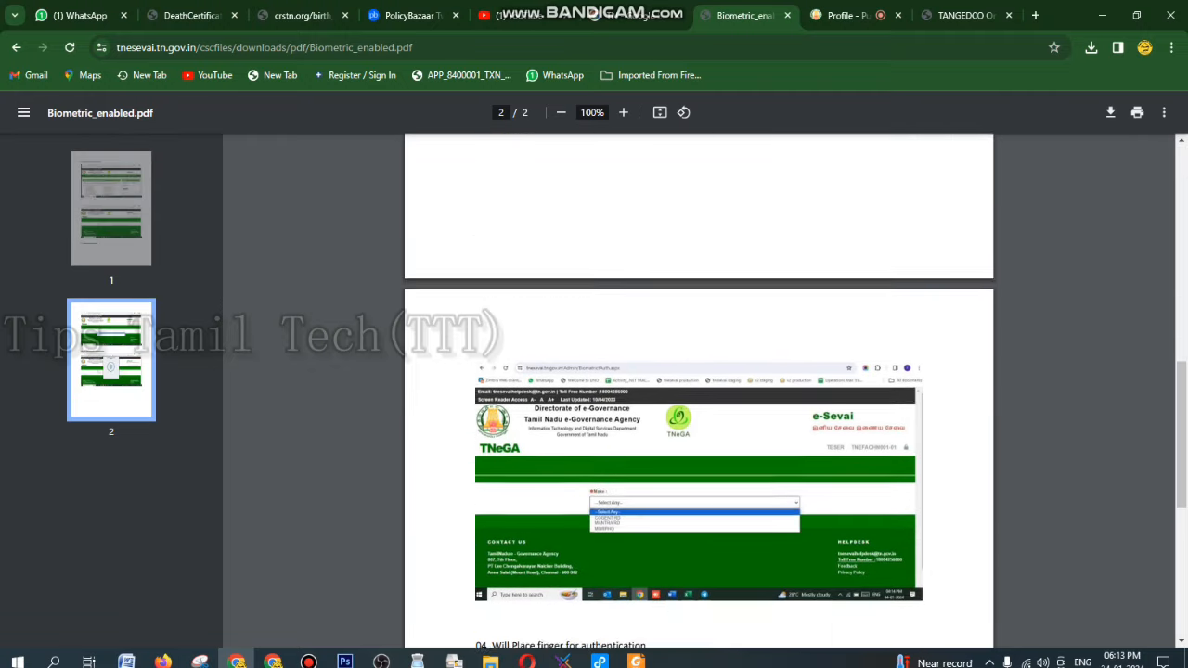
scroll("down", 3)
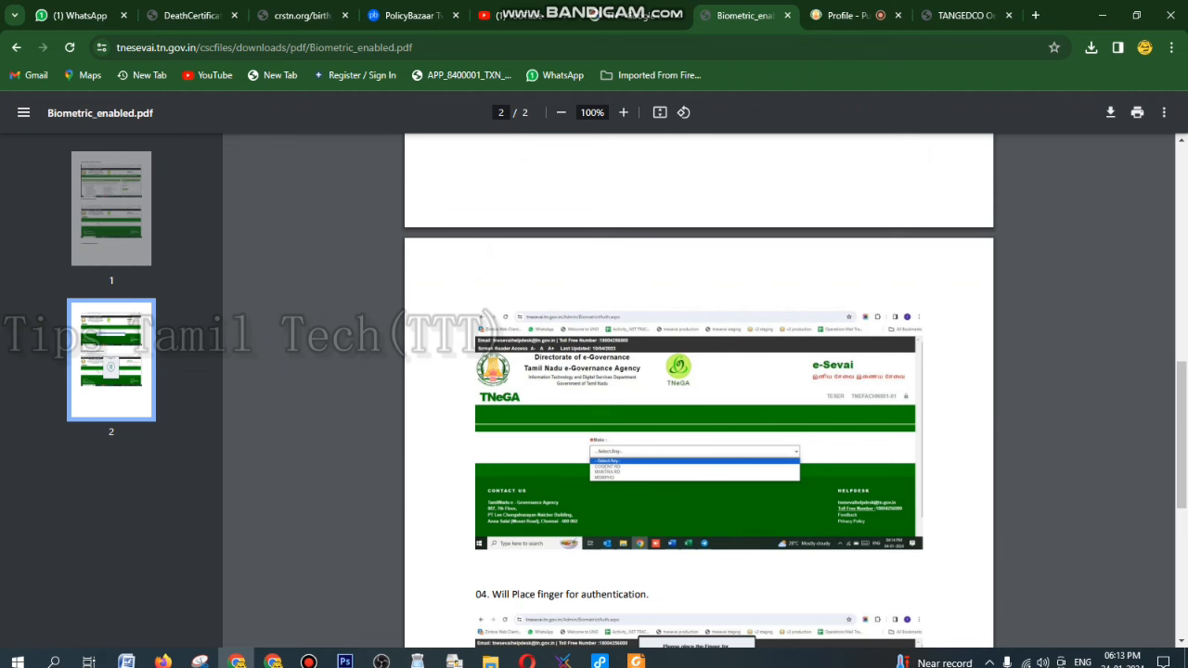
scroll("down", 3)
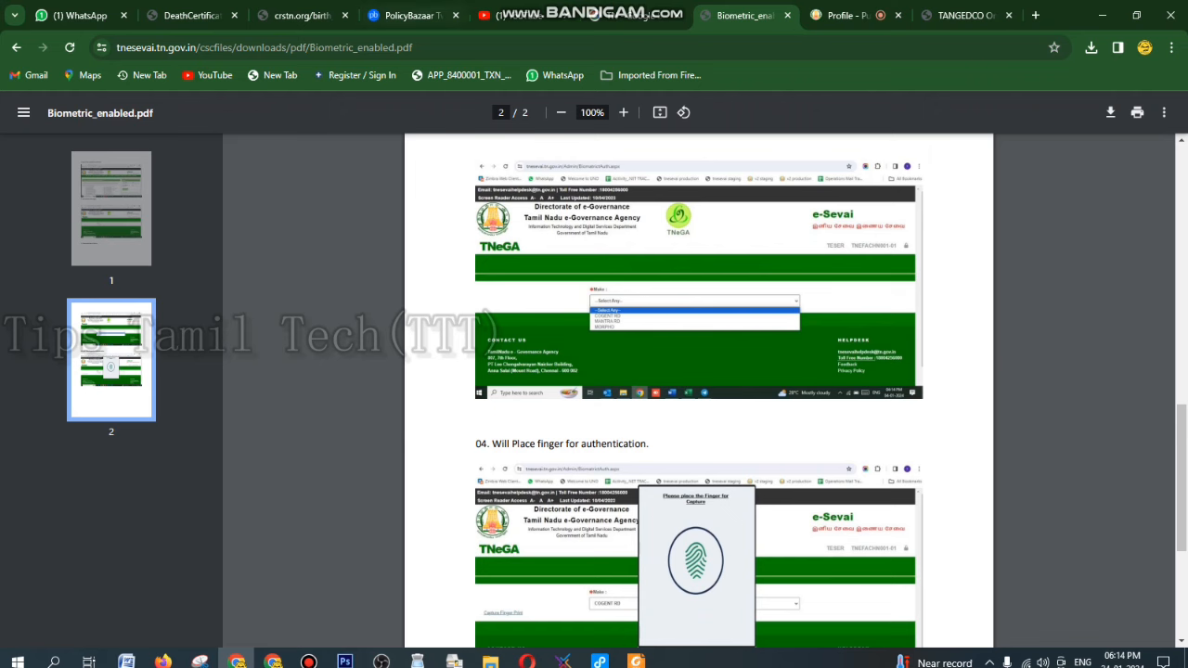
left_click(741, 15)
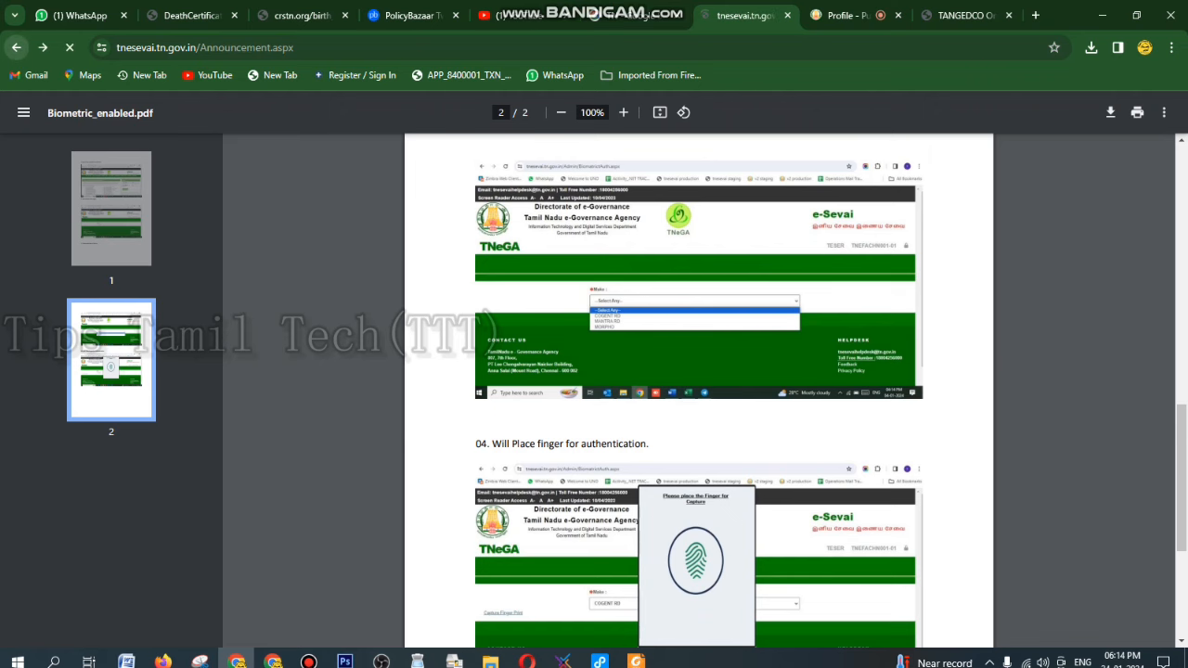
left_click(743, 15)
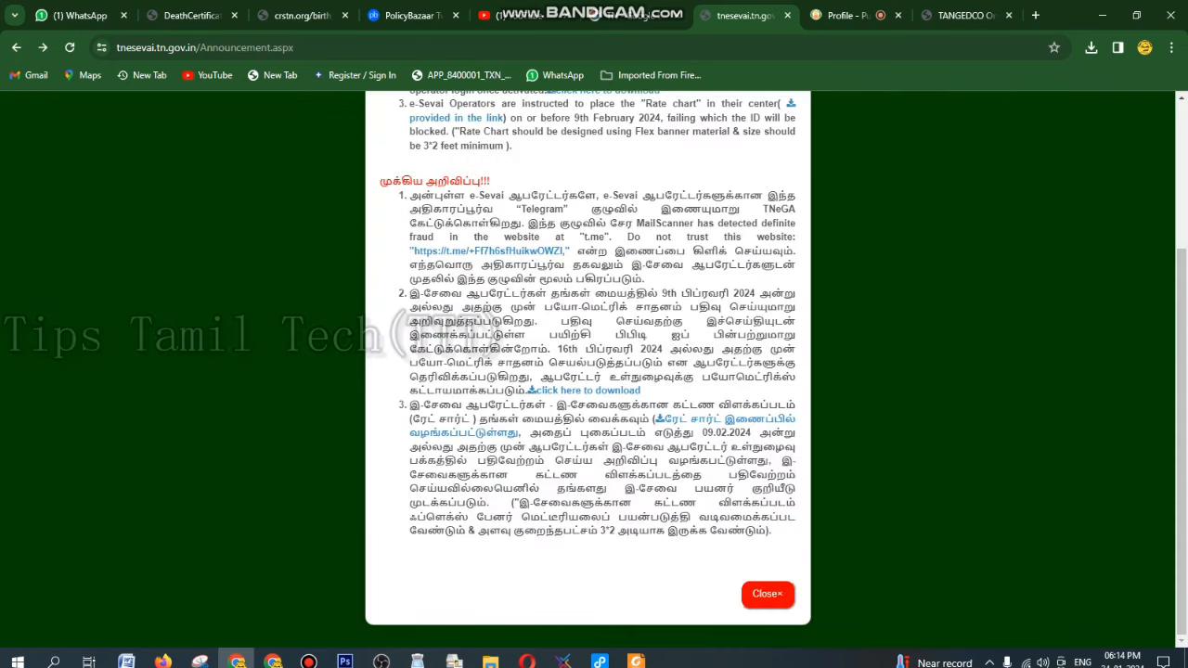